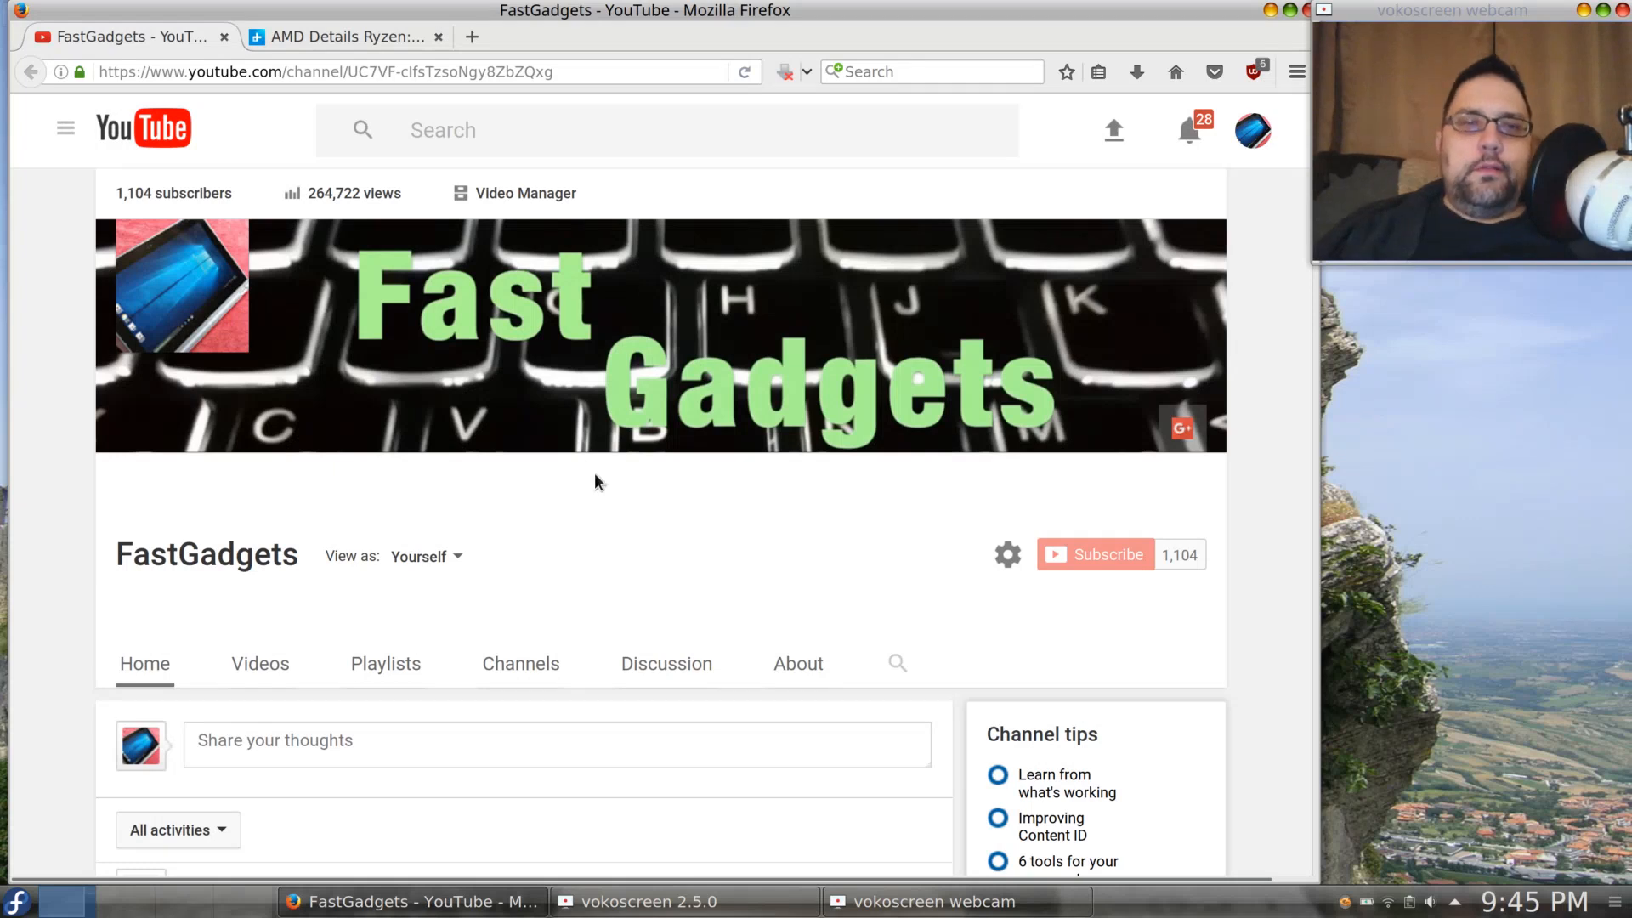
Switch to the 'AMD Details Ryzen' Digital Trends tab, showing the motherboard gallery photo
left_click(347, 36)
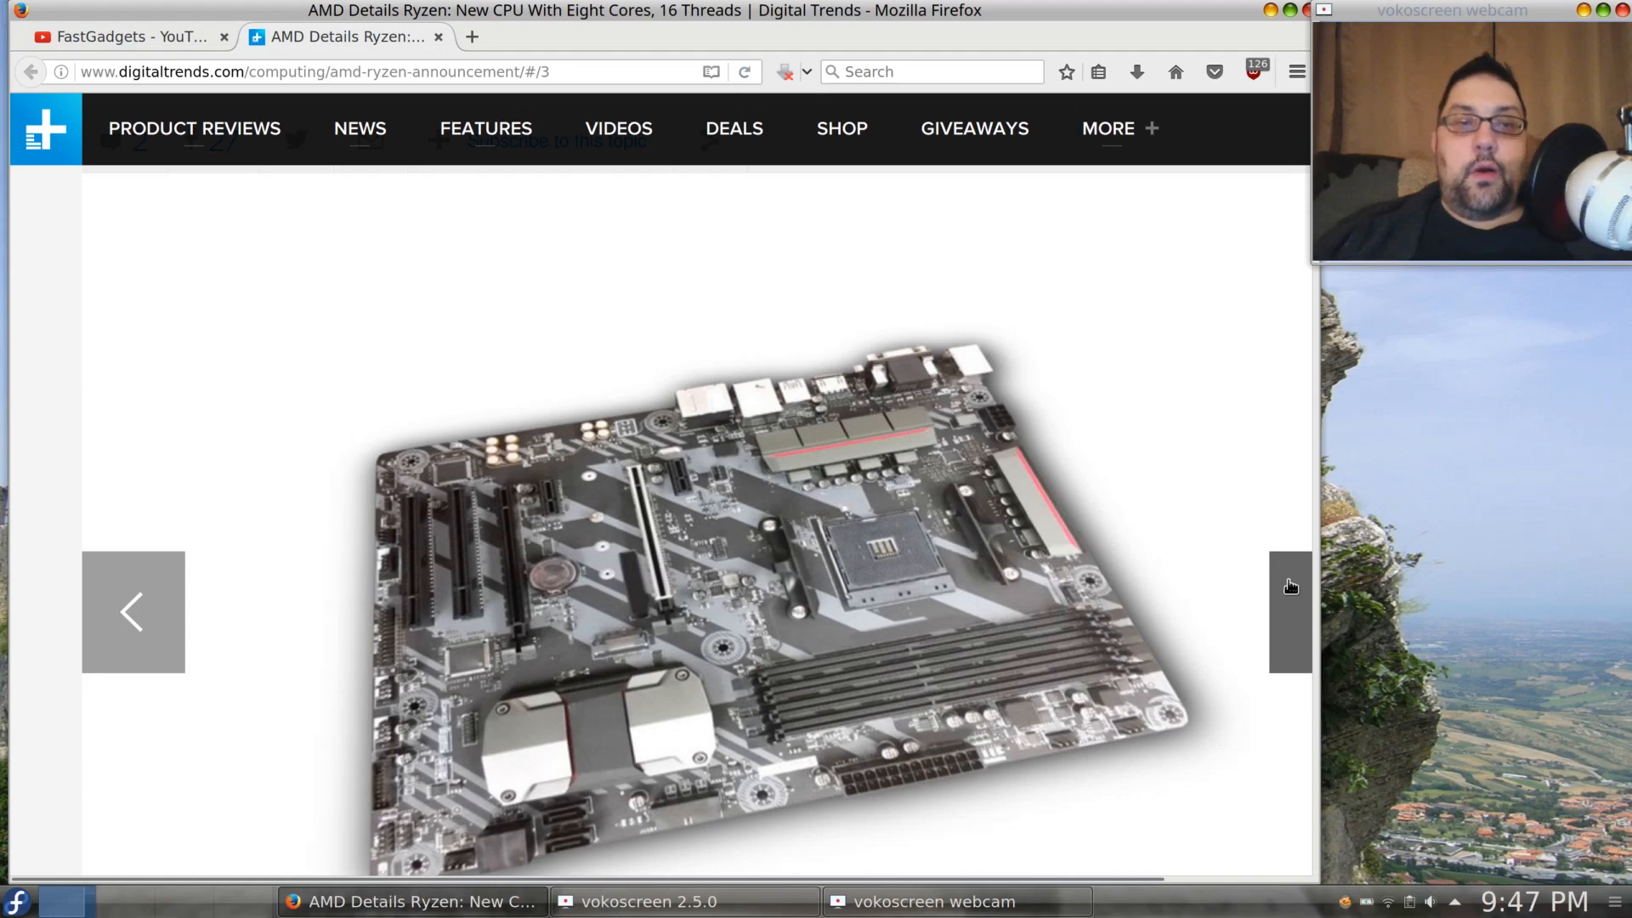
Scroll past the intro paragraphs until the 'Defying Convention' Zen efficiency chart fills the column
scroll("down", 3)
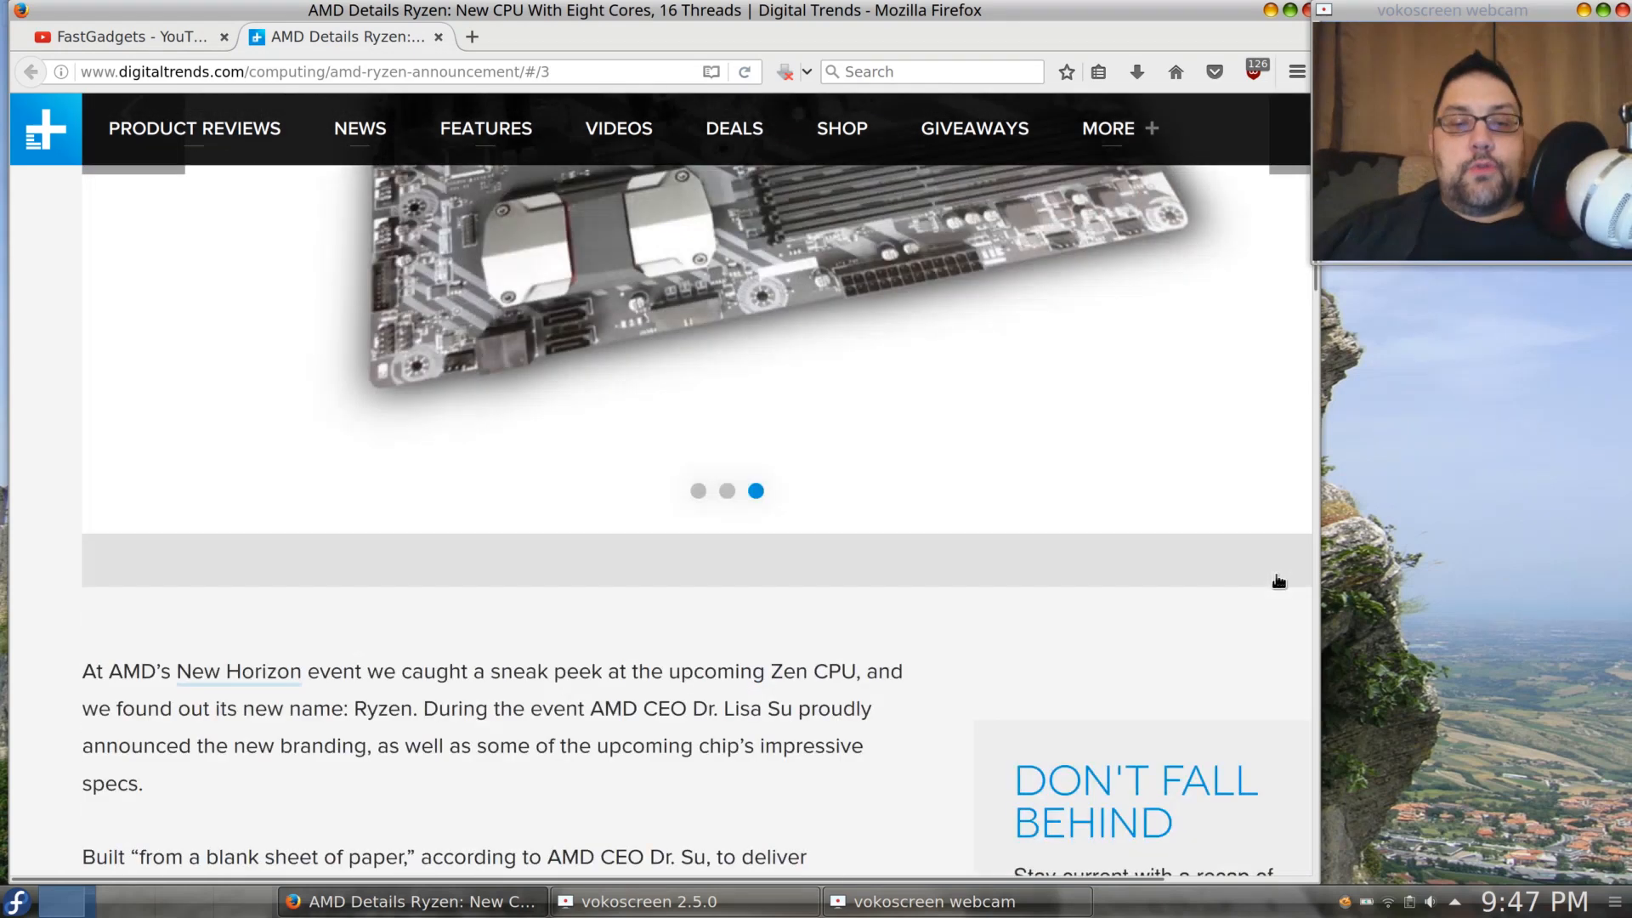
scroll("down", 3)
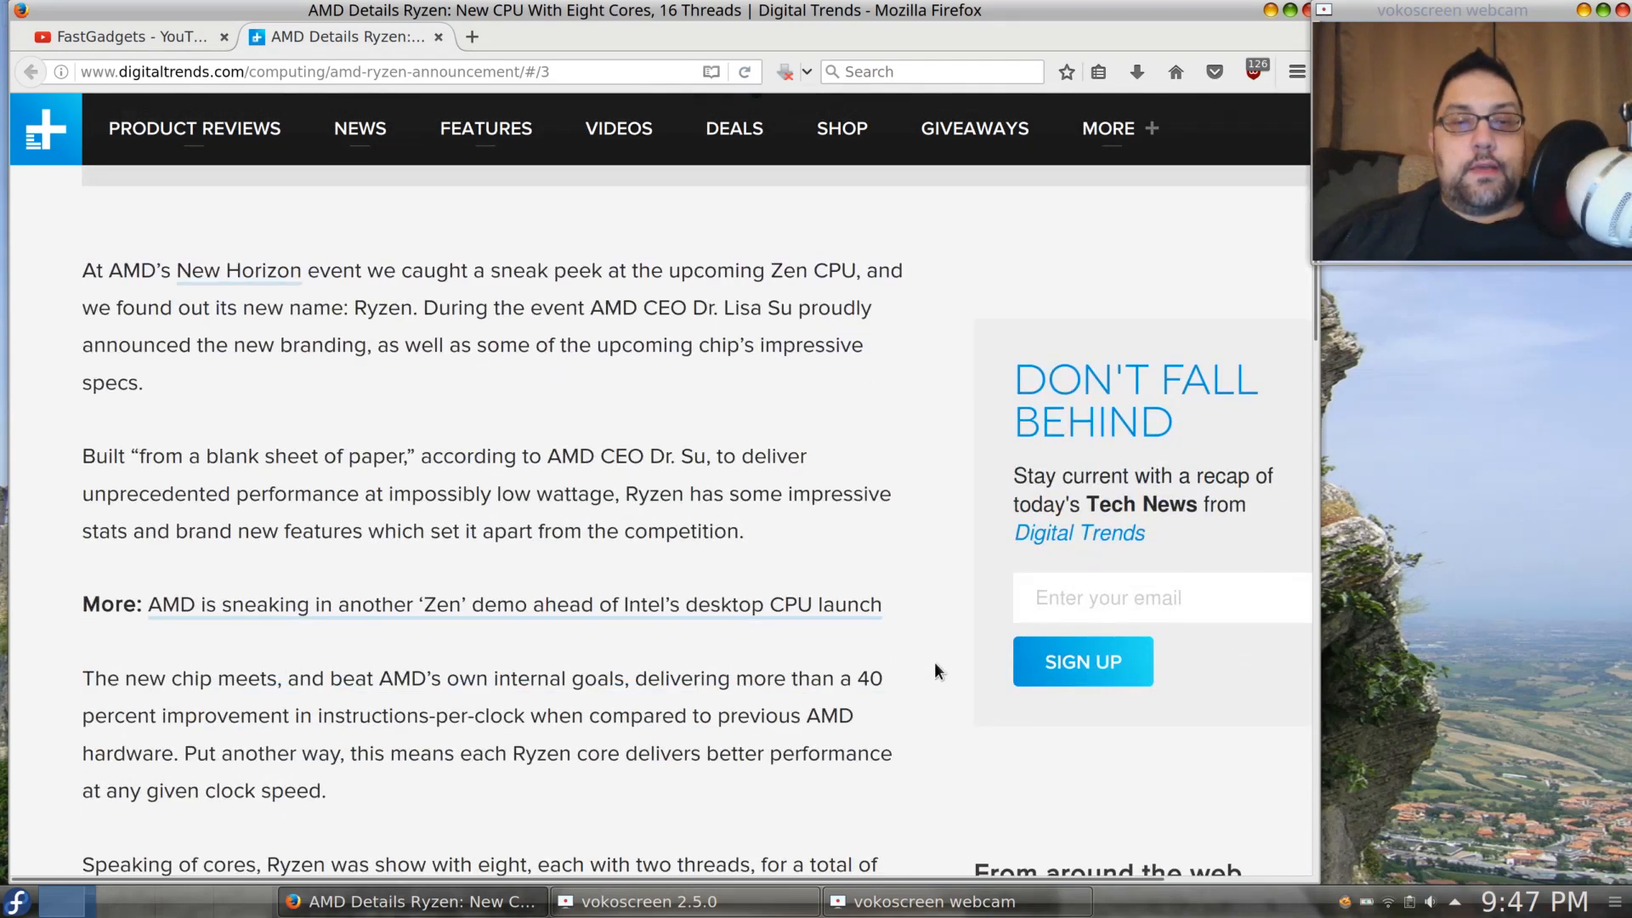
scroll("down", 3)
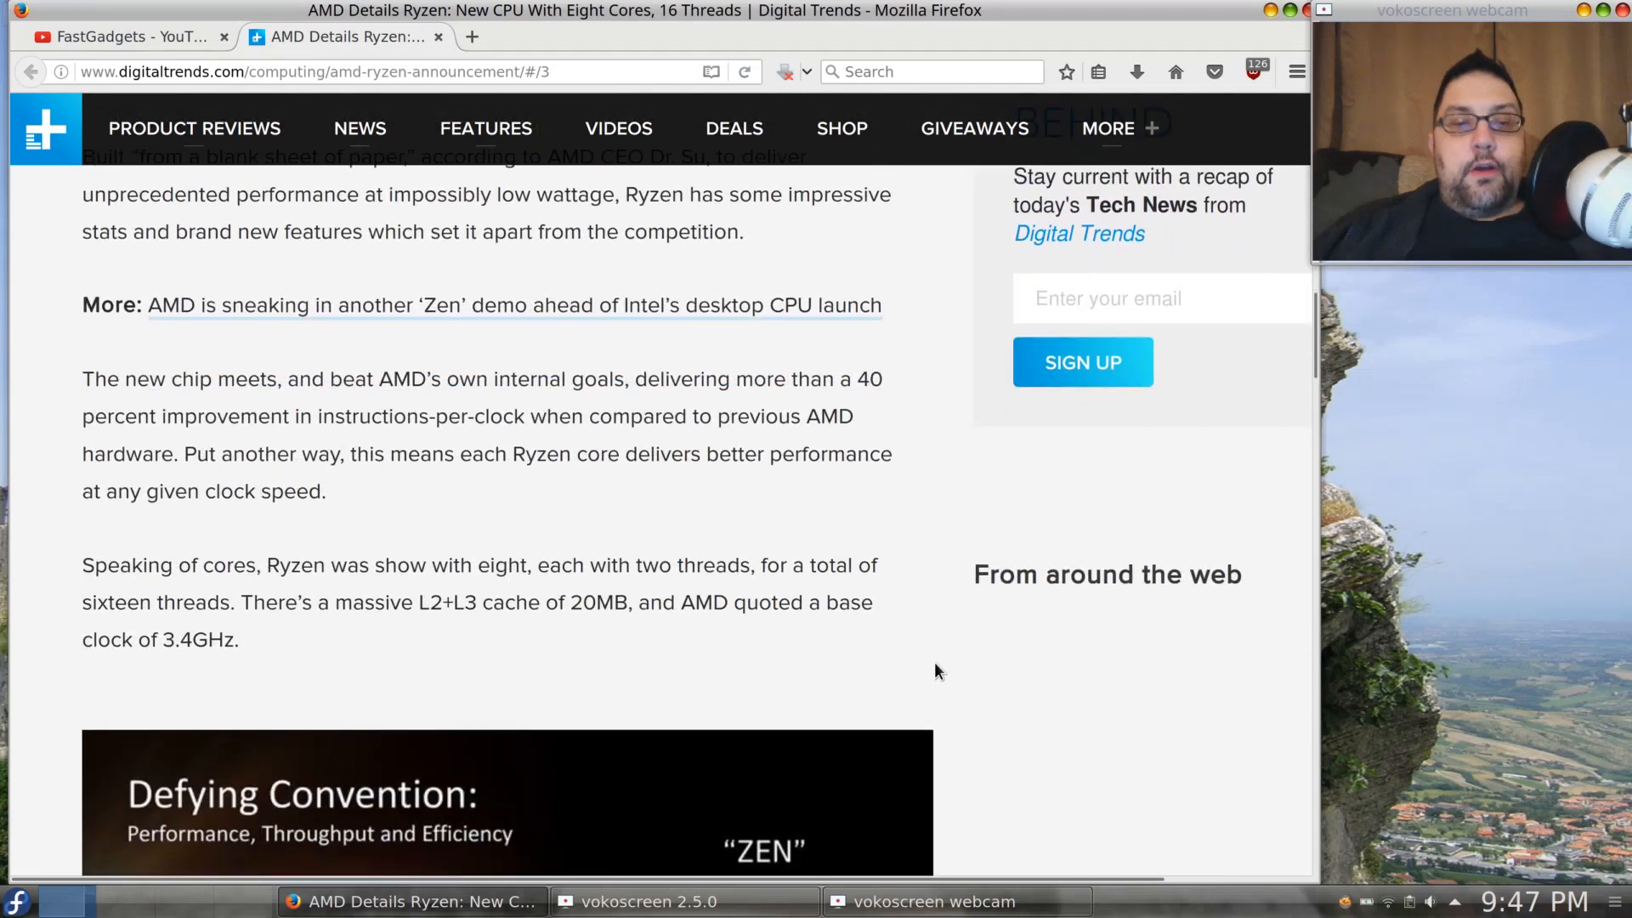
scroll("down", 3)
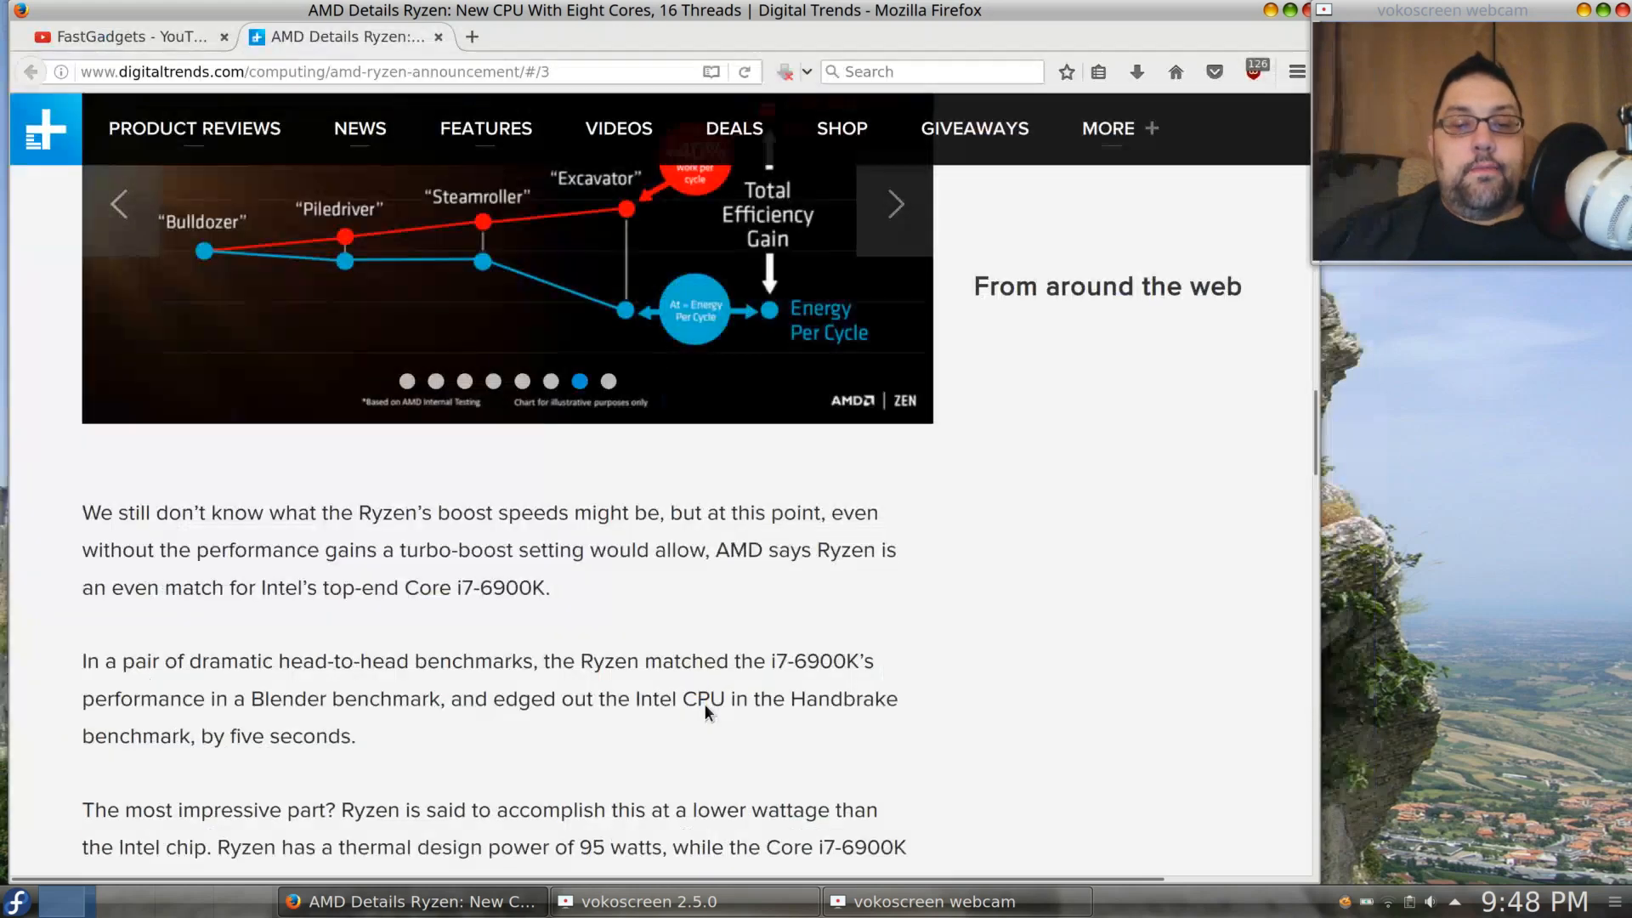
scroll("down", 3)
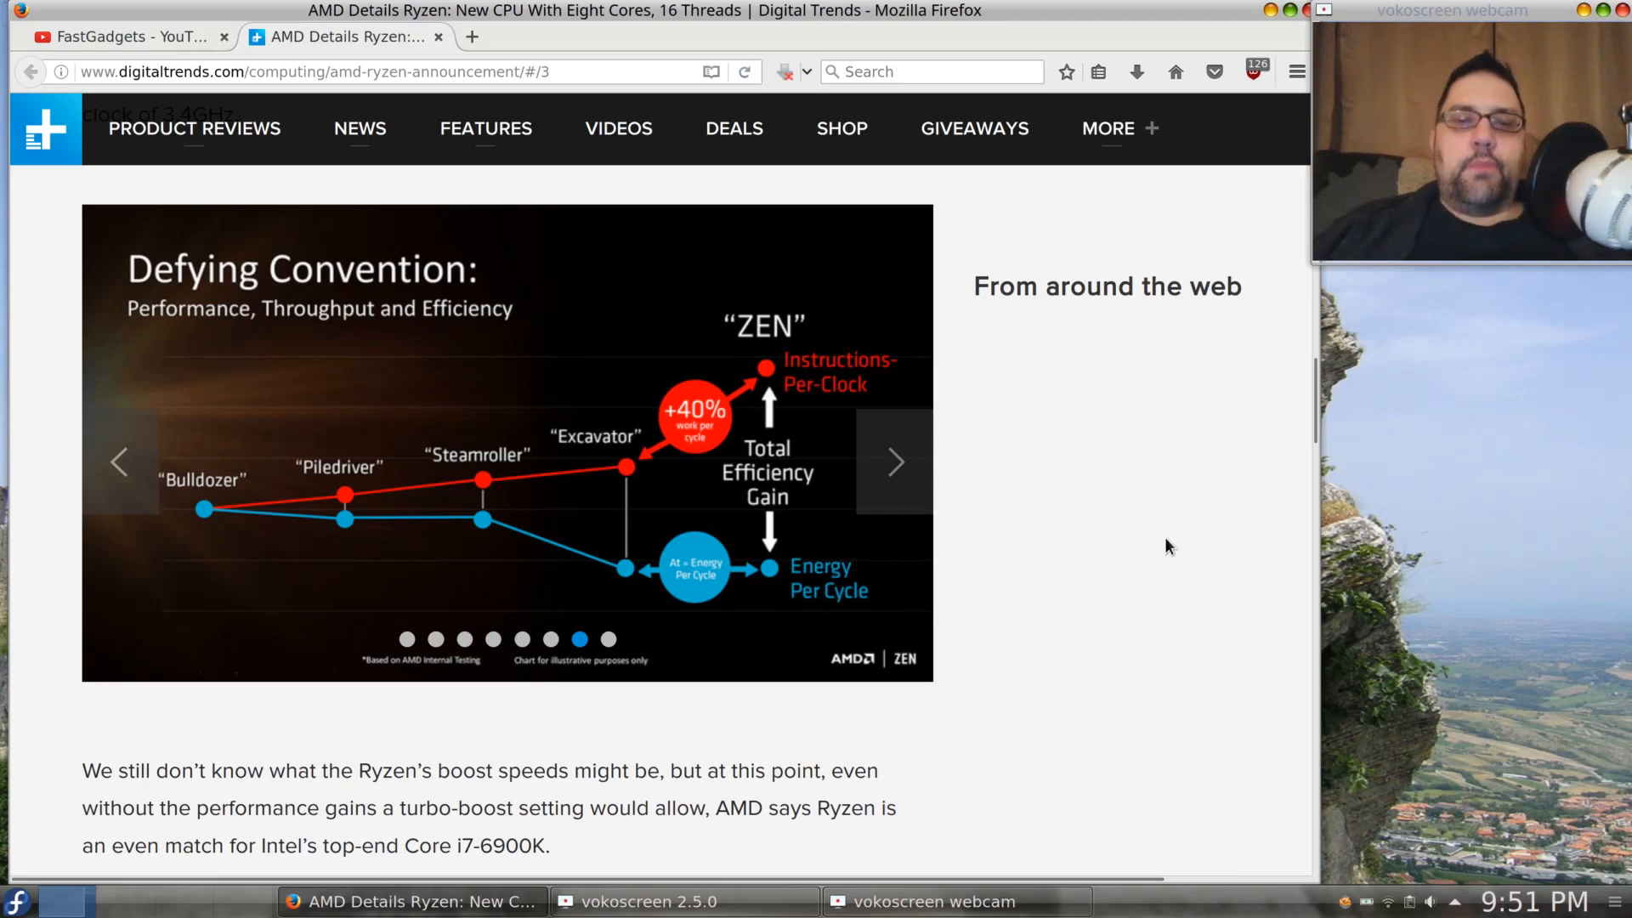
Scroll past the SenseMI feature paragraphs to the second efficiency chart above Pure Power
scroll("down", 3)
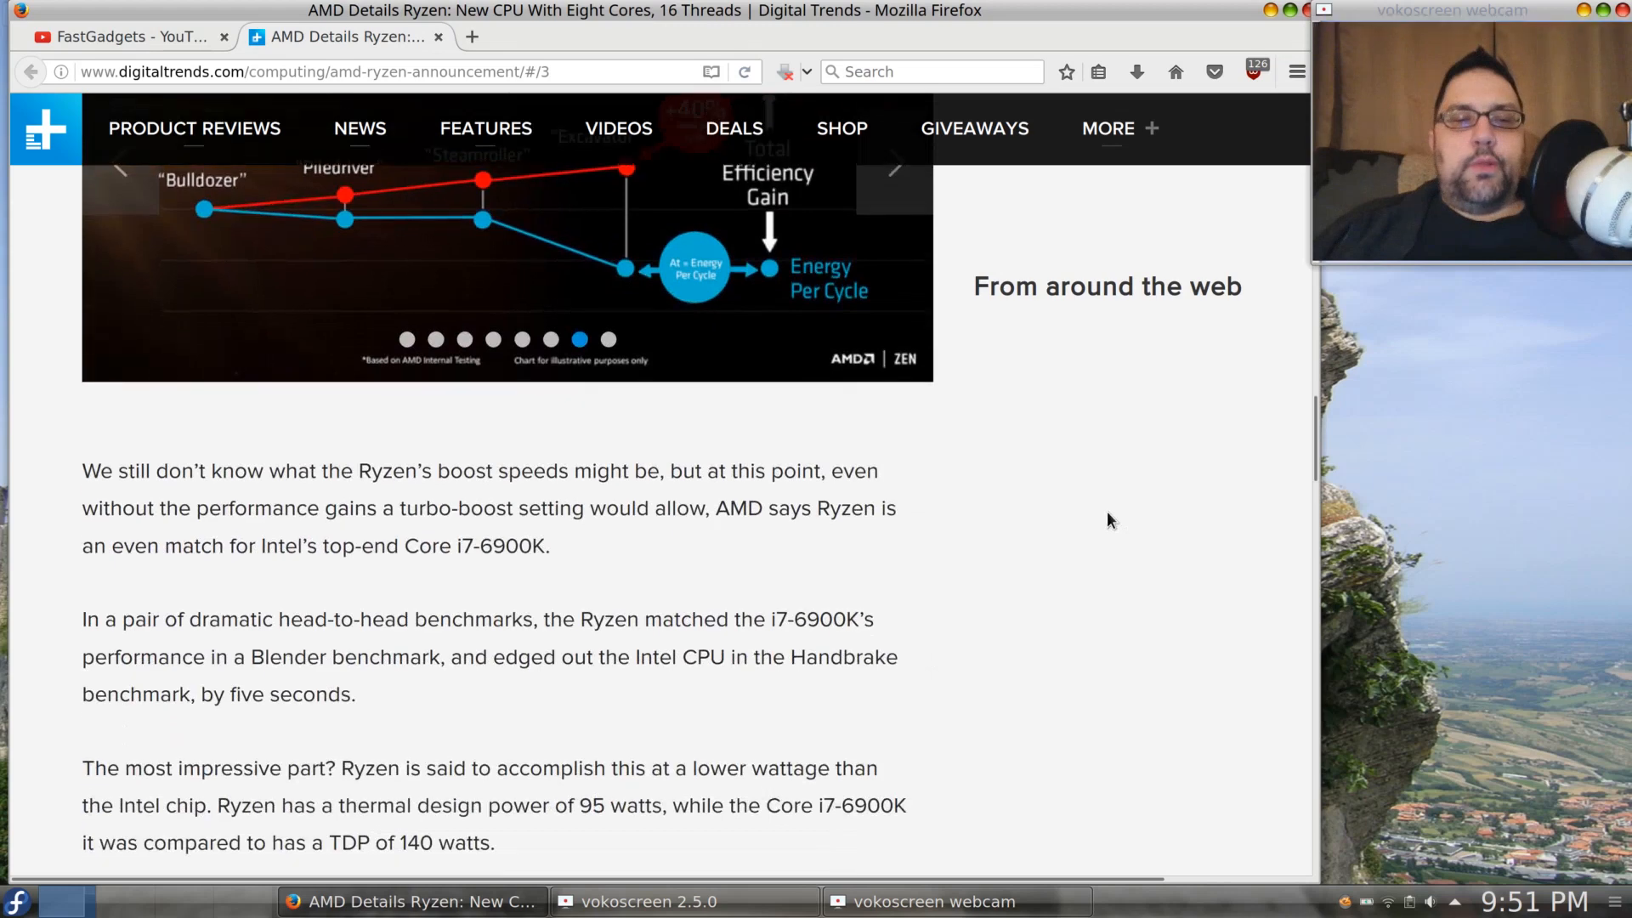
scroll("down", 3)
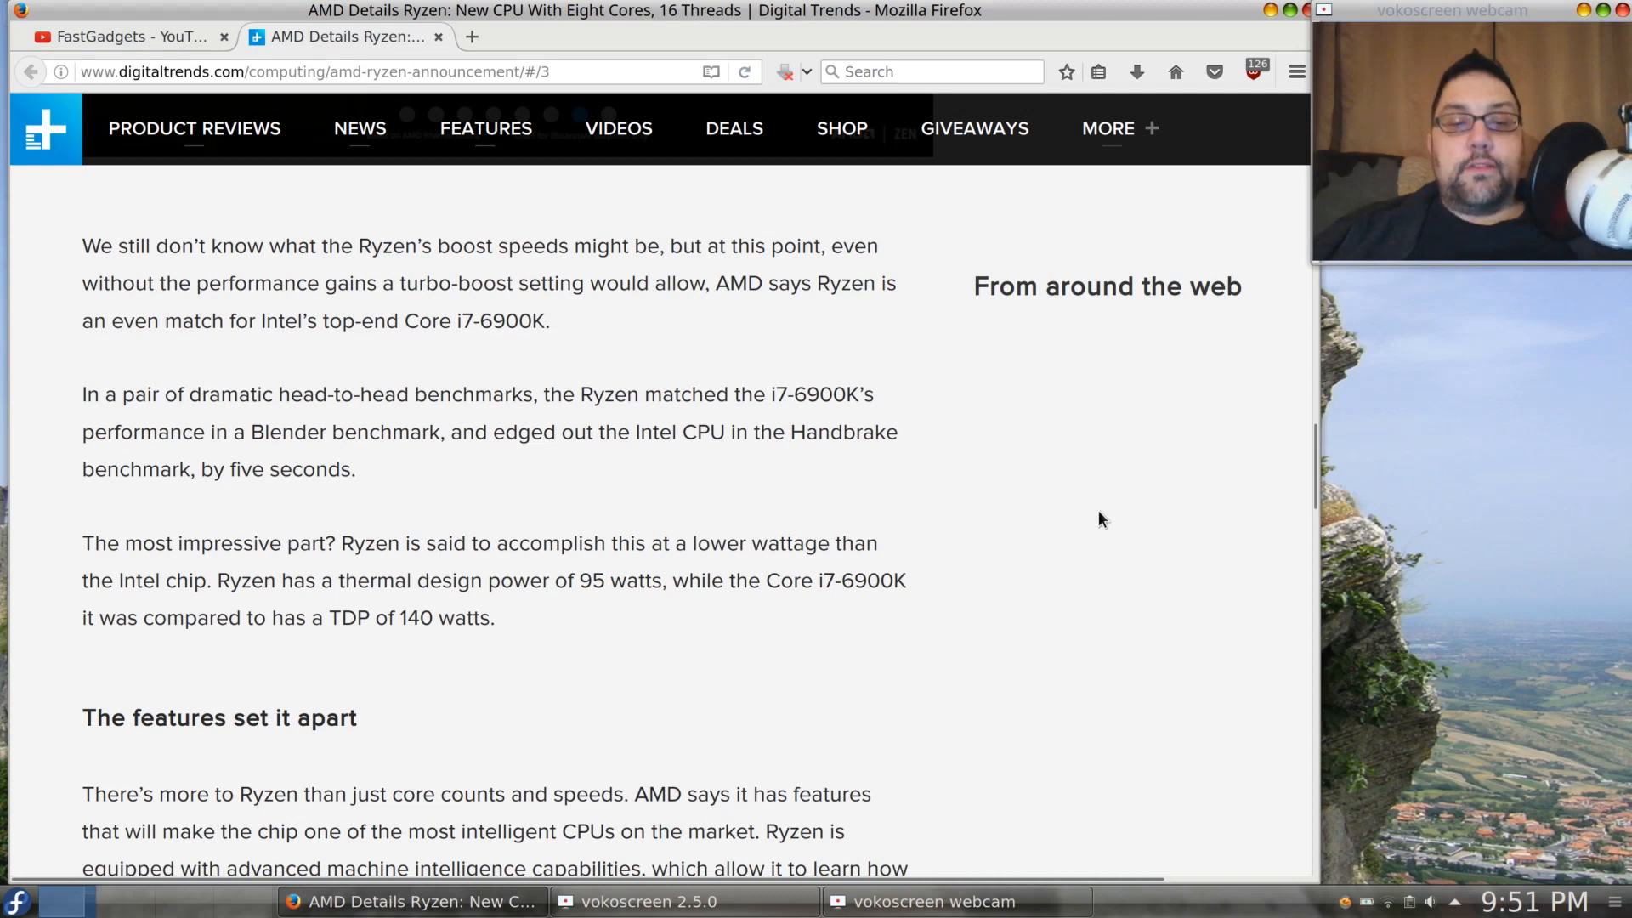
scroll("down", 3)
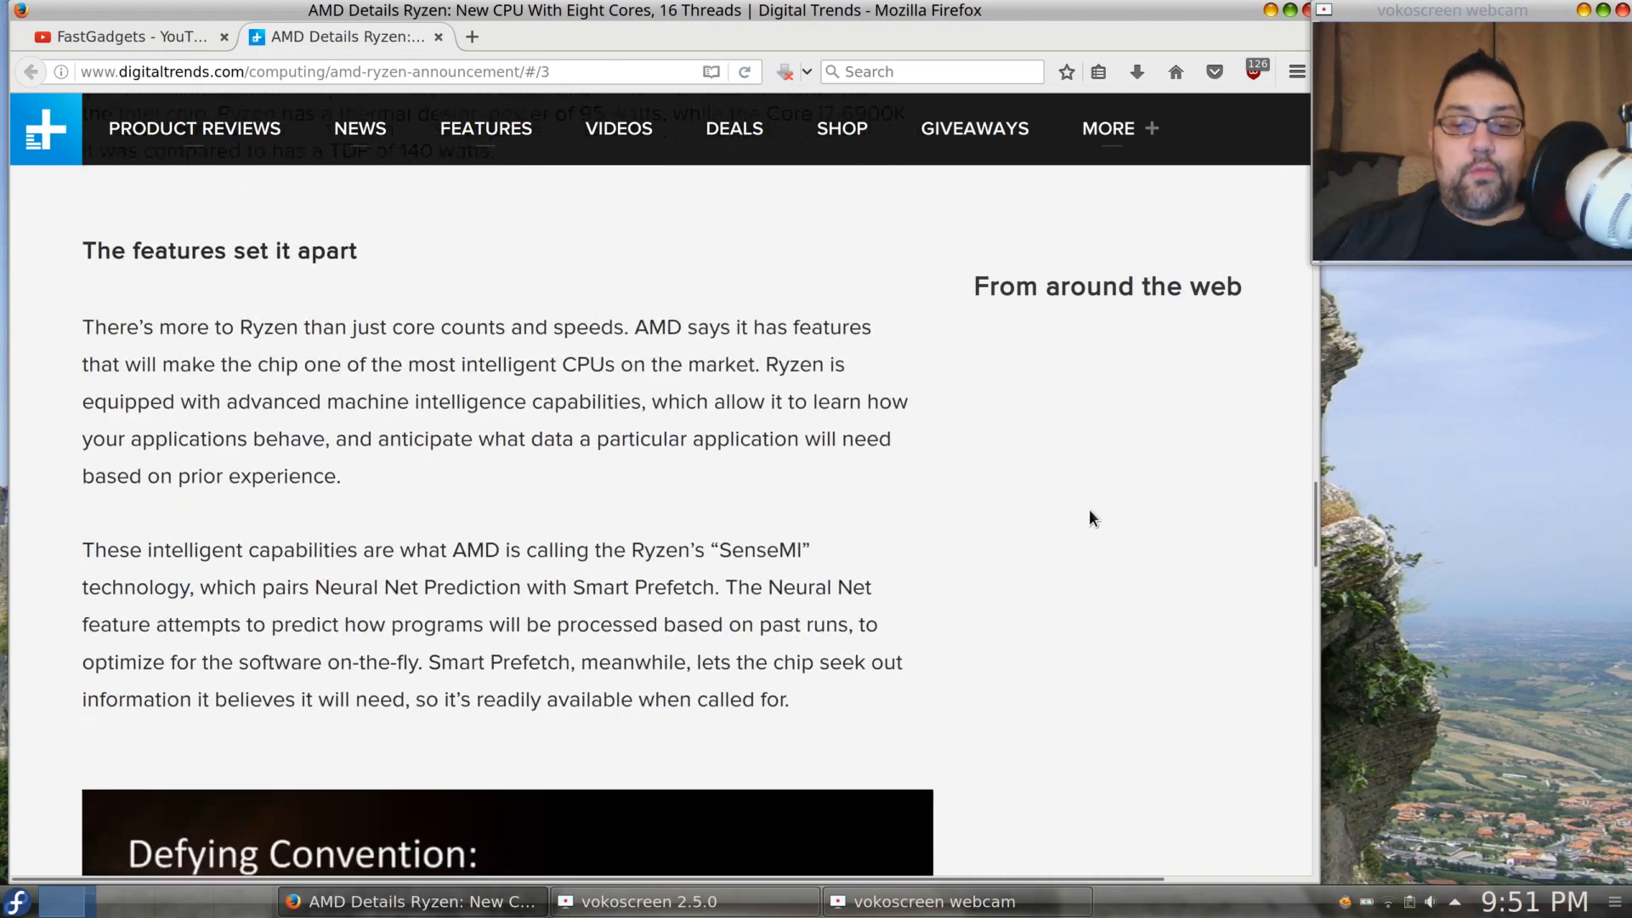
scroll("down", 3)
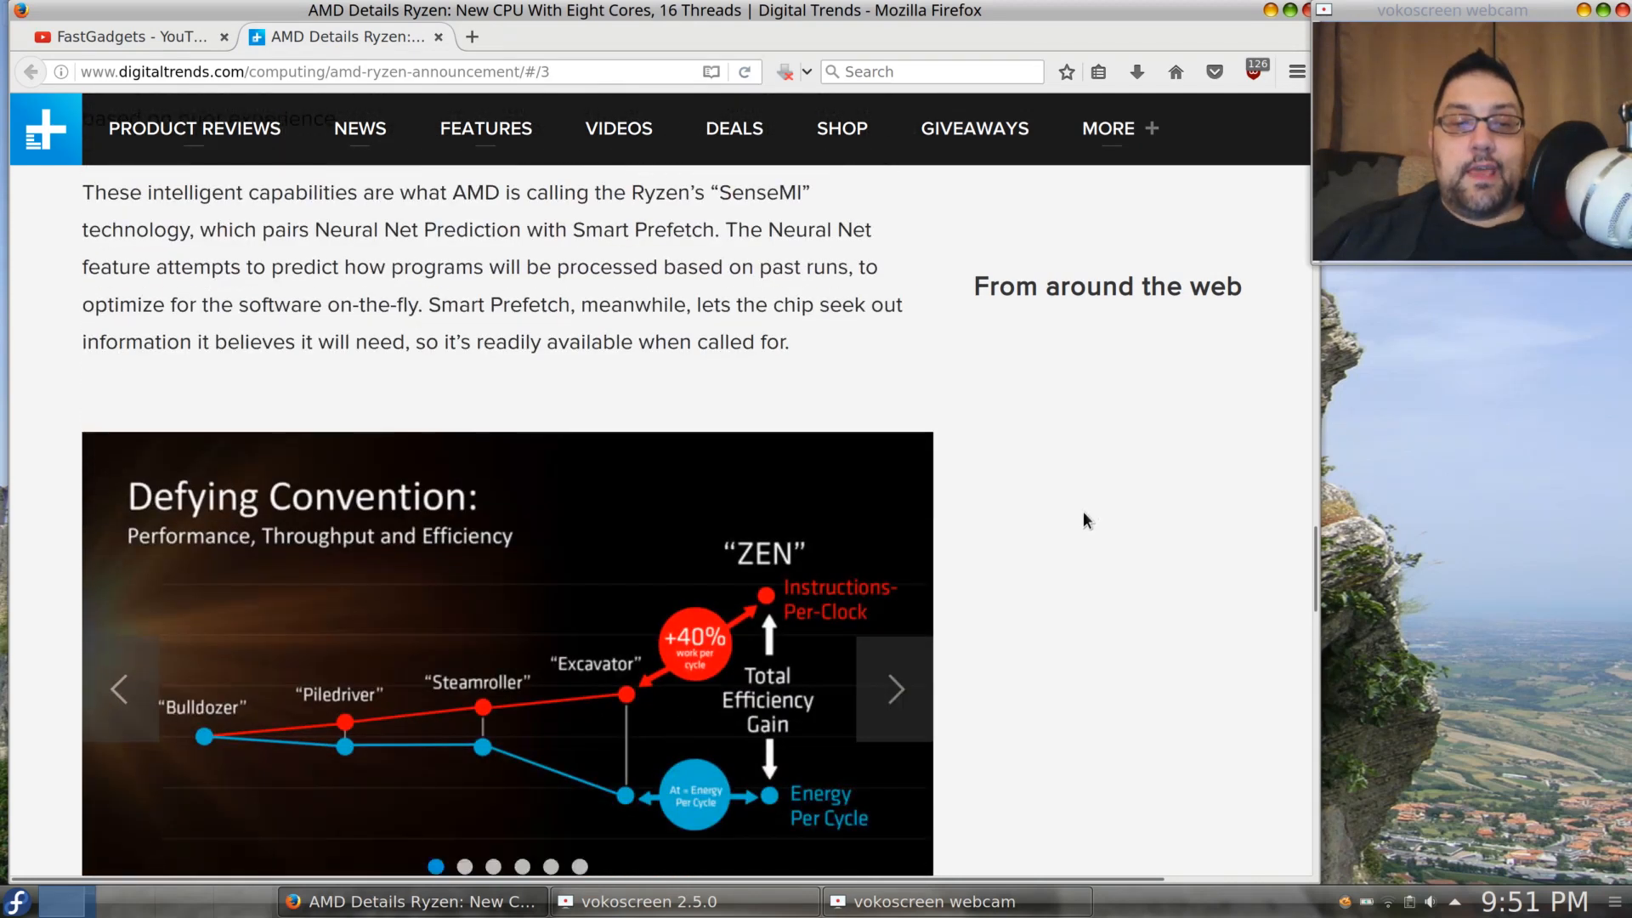
scroll("down", 3)
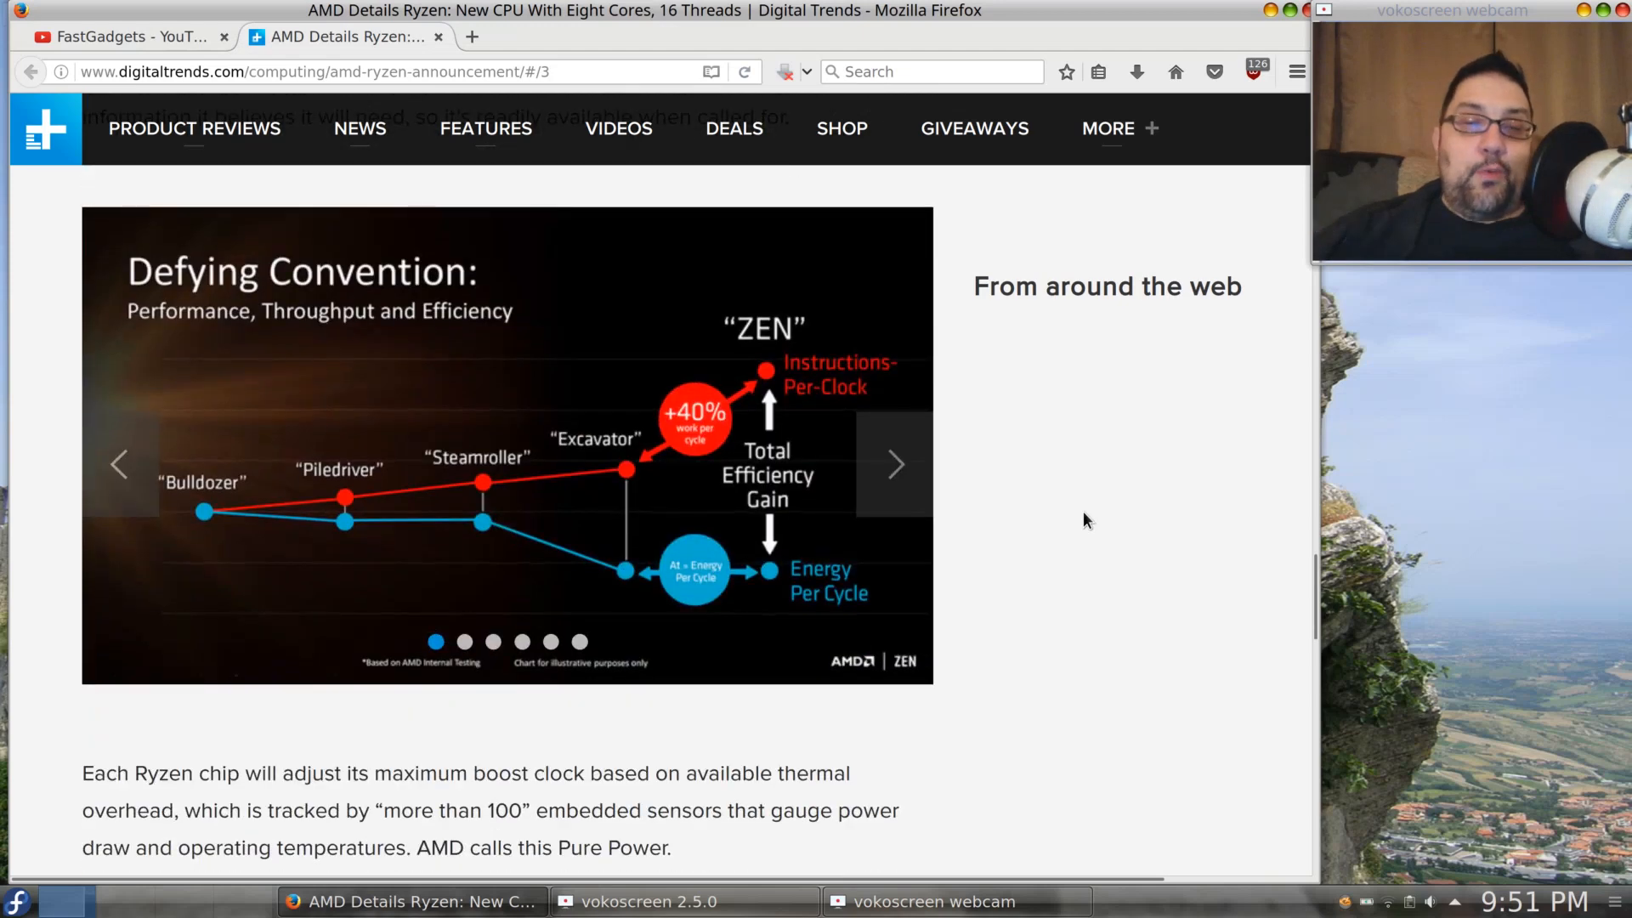